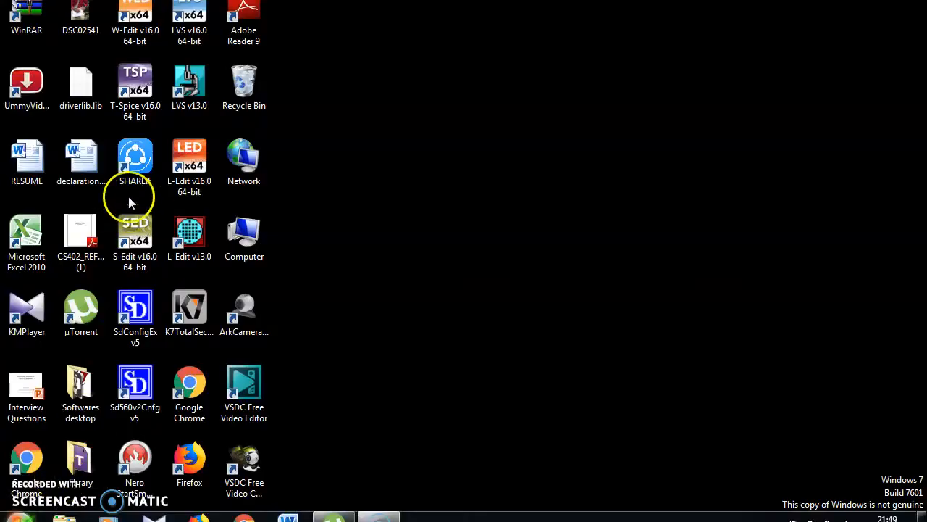
# Launch S-Edit v16.0 from its desktop shortcut and bring up the File menu
pyautogui.click(135, 239)
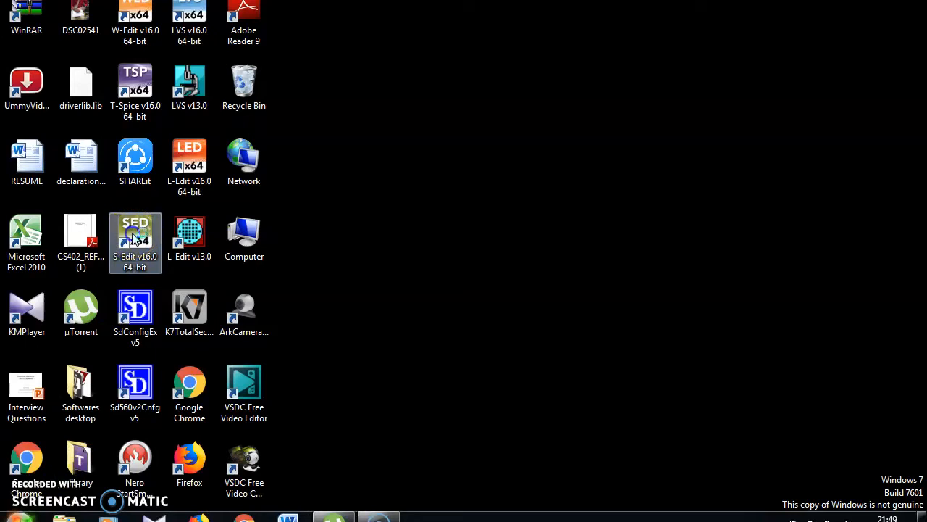
pyautogui.doubleClick(135, 242)
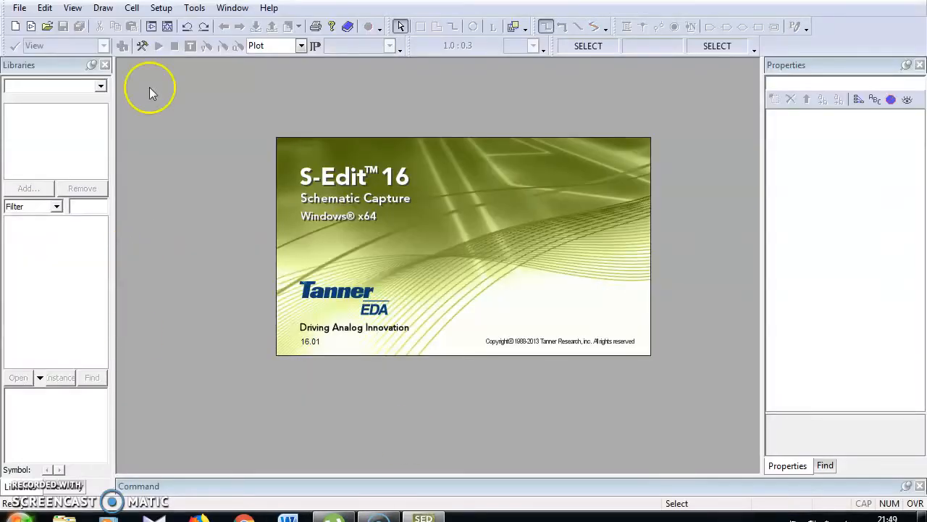
pyautogui.click(20, 7)
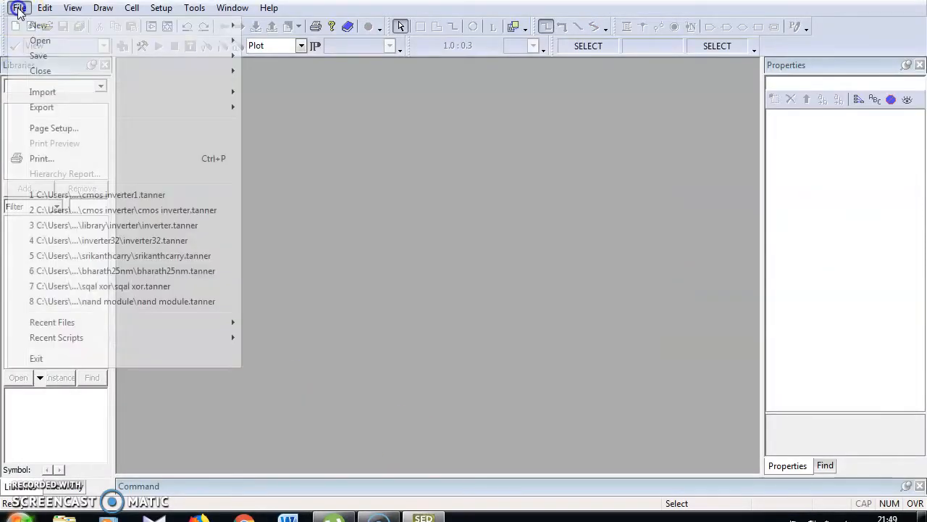
pyautogui.moveTo(38, 24)
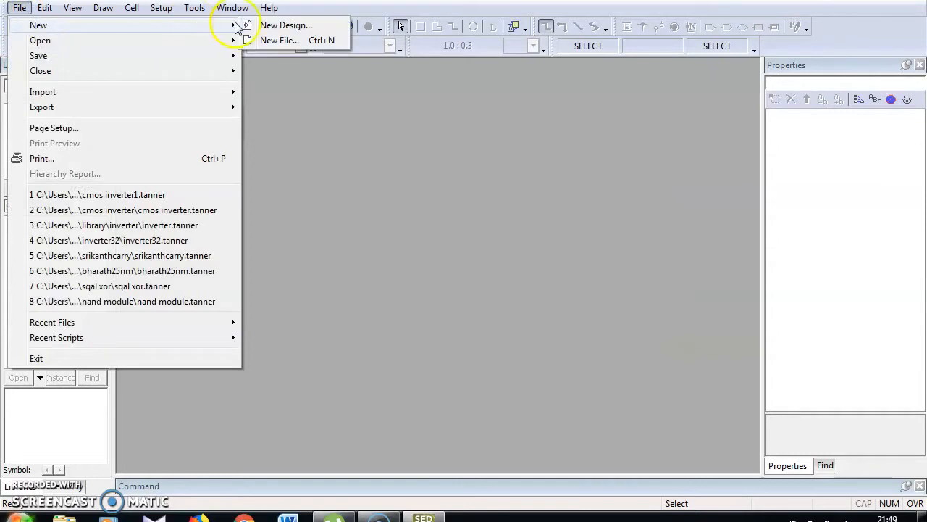
# Create a new design named cmosinv and confirm it
pyautogui.click(286, 25)
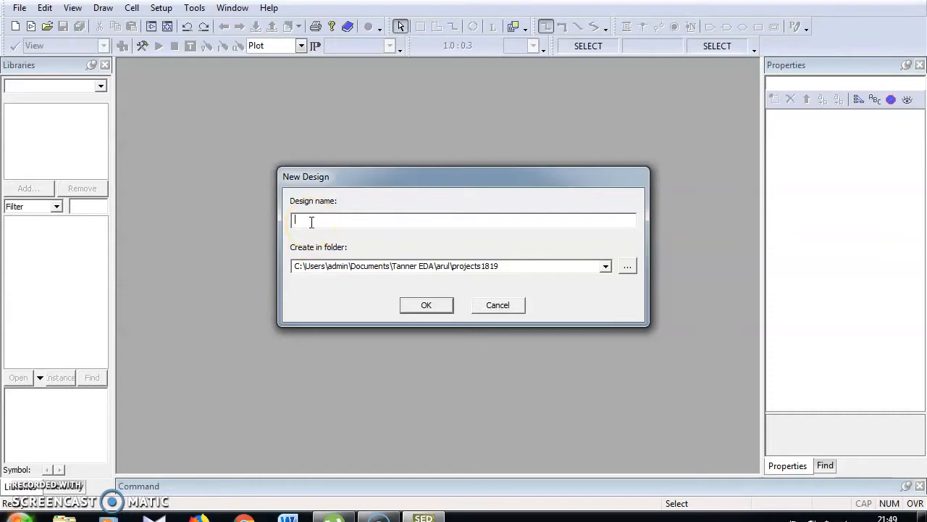
pyautogui.write('cmosinv')
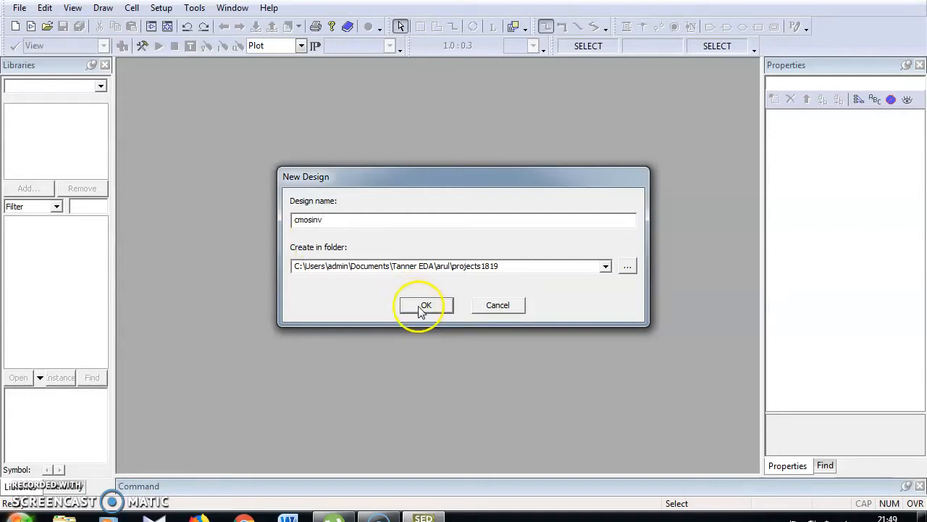
pyautogui.click(425, 304)
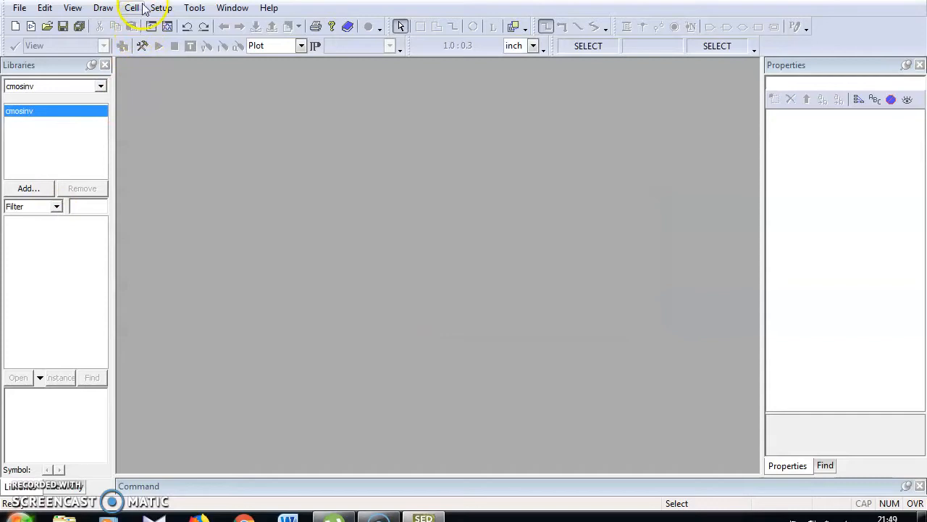
# Add a schematic view for Cell0 and maximize the Cell0:schematic window
pyautogui.click(131, 8)
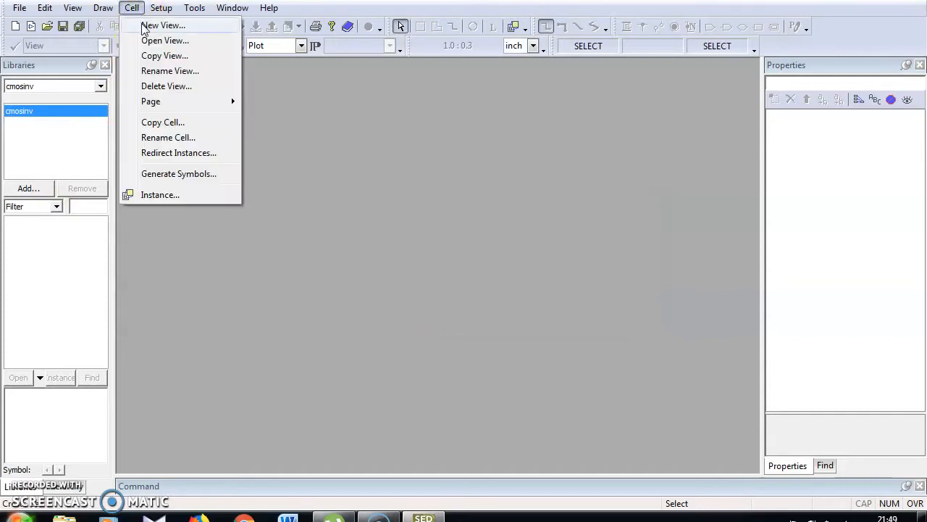
pyautogui.click(162, 25)
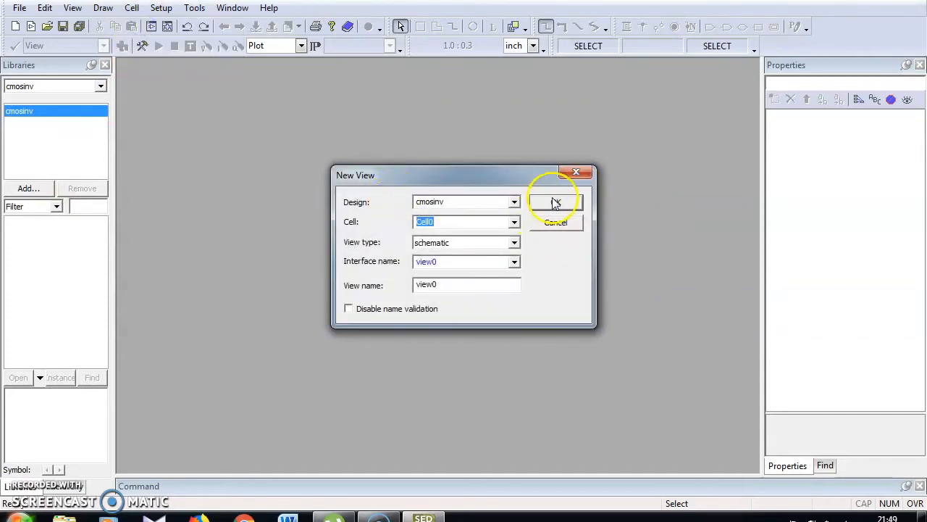
pyautogui.click(556, 202)
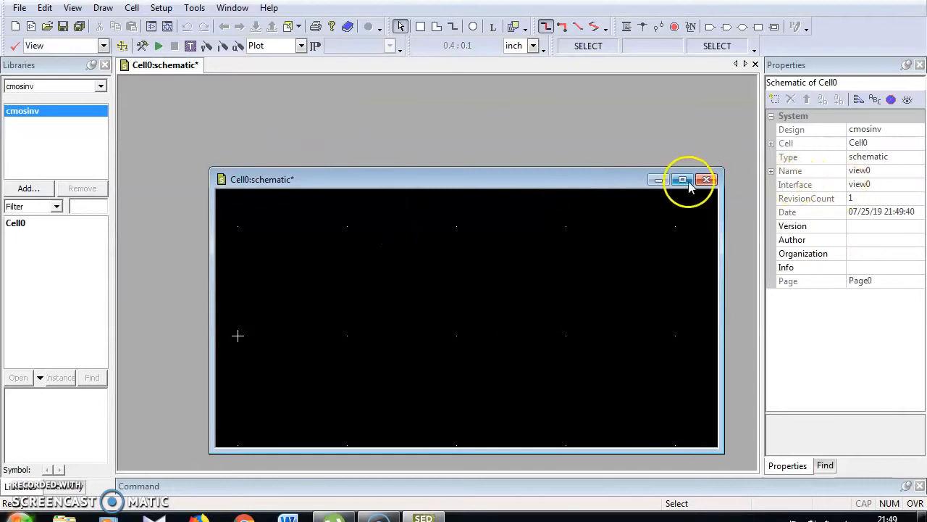
pyautogui.click(681, 179)
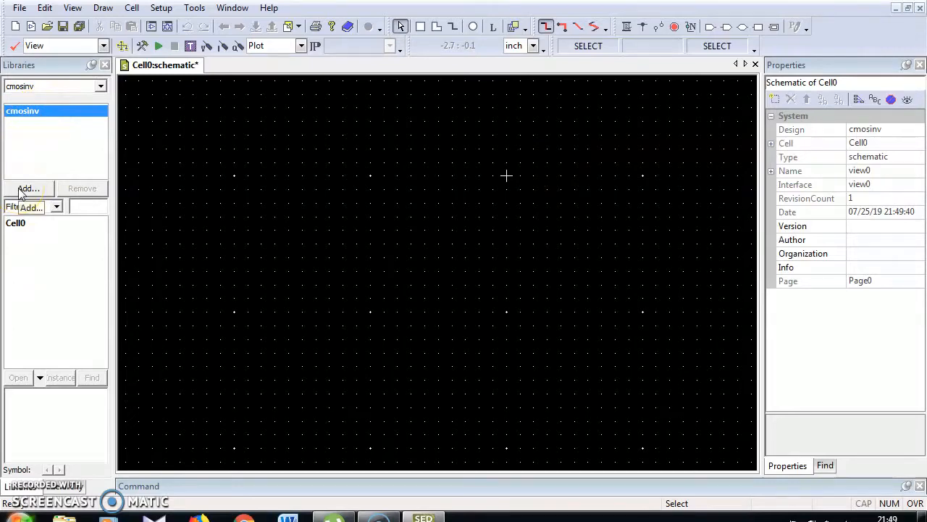
# Start adding a library and browse up to the Tanner Tools v16.0 folder
pyautogui.click(27, 189)
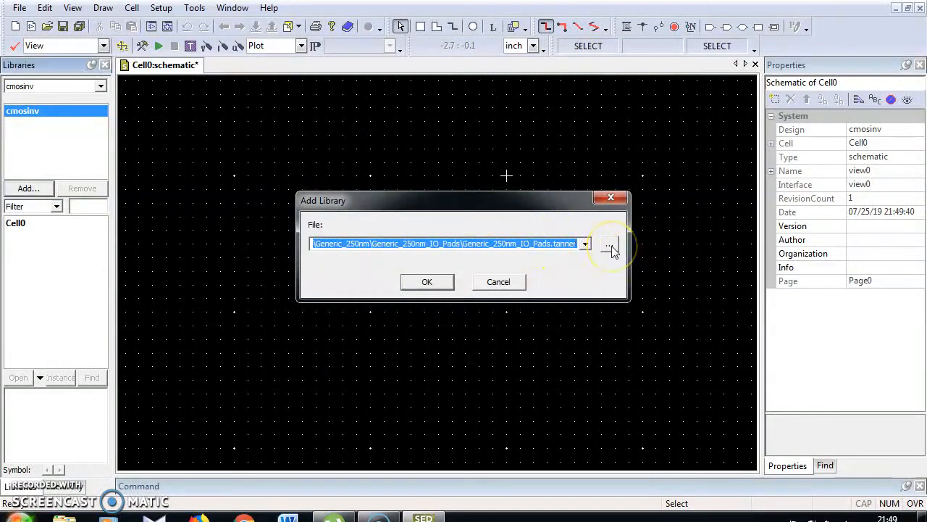
pyautogui.click(610, 243)
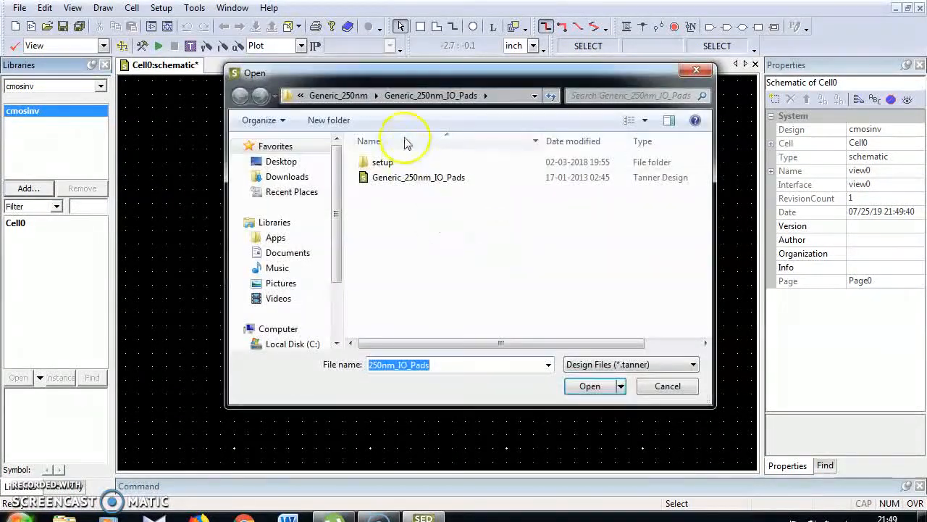
pyautogui.click(240, 95)
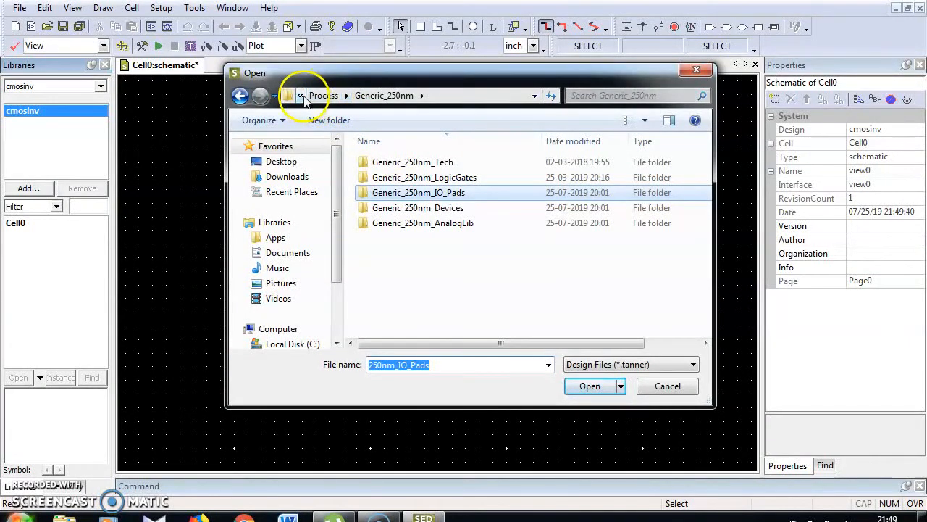
pyautogui.click(301, 95)
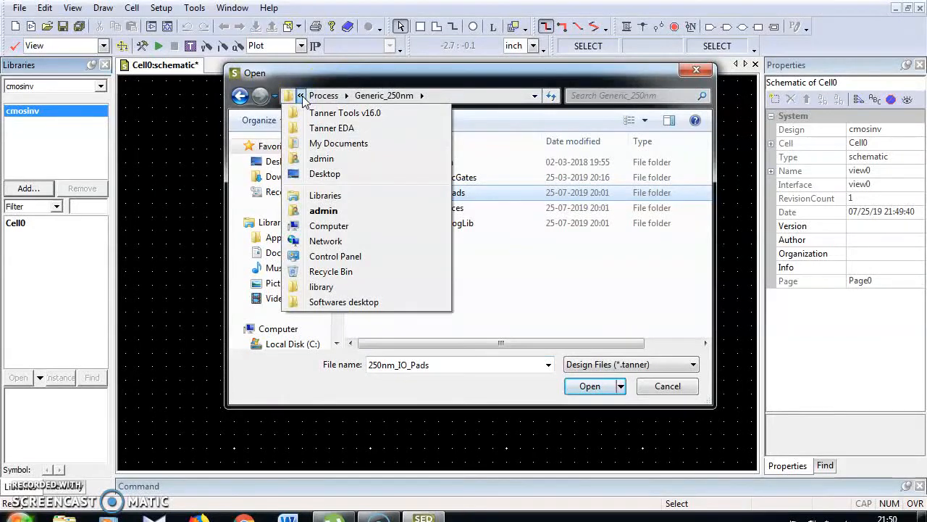
pyautogui.click(324, 95)
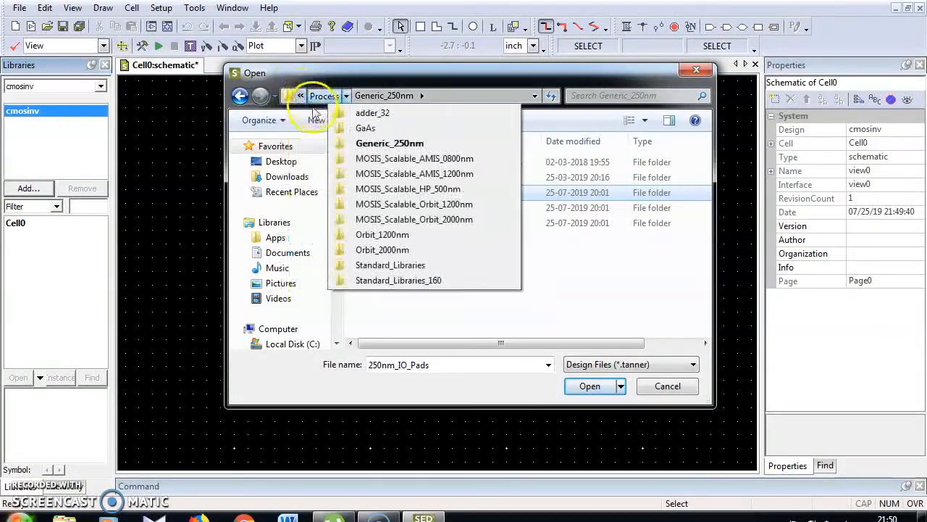
pyautogui.click(326, 95)
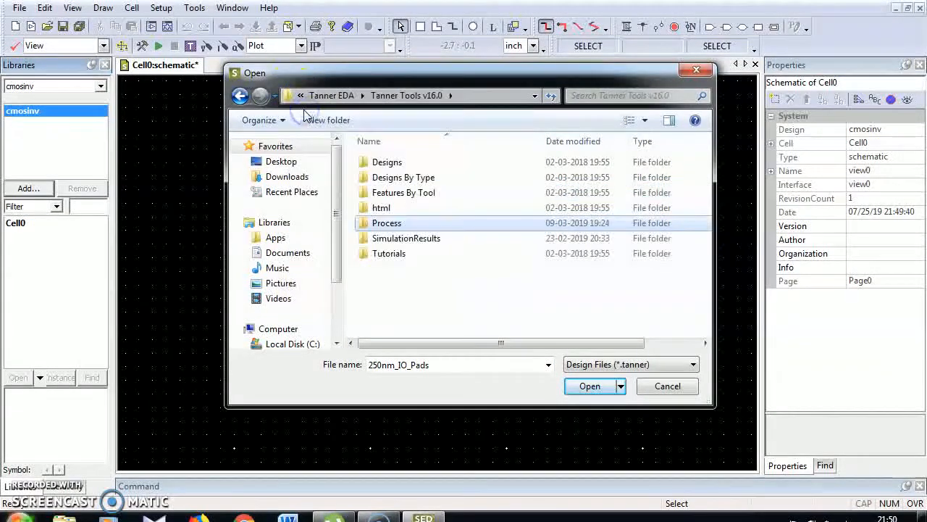
# Open Process\Generic_250nm, choose its library folder, and confirm adding the libraries
pyautogui.doubleClick(386, 223)
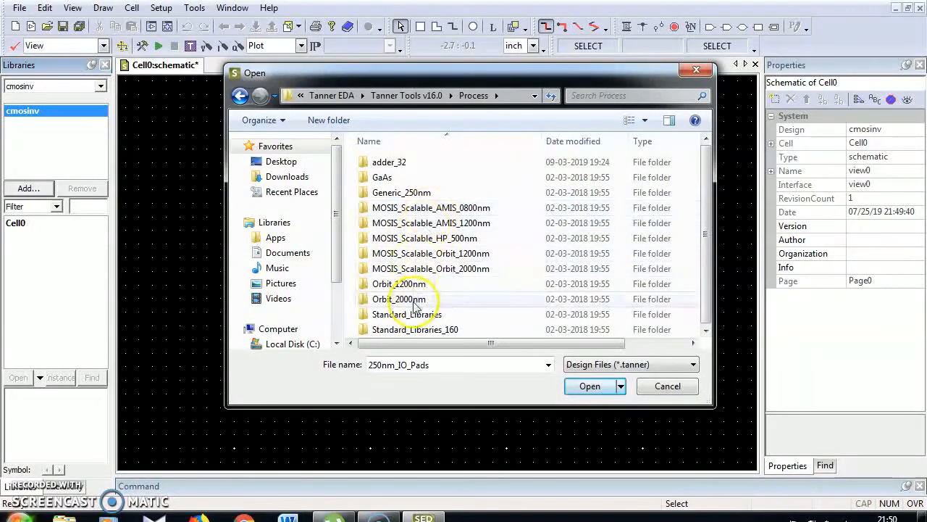
pyautogui.click(401, 192)
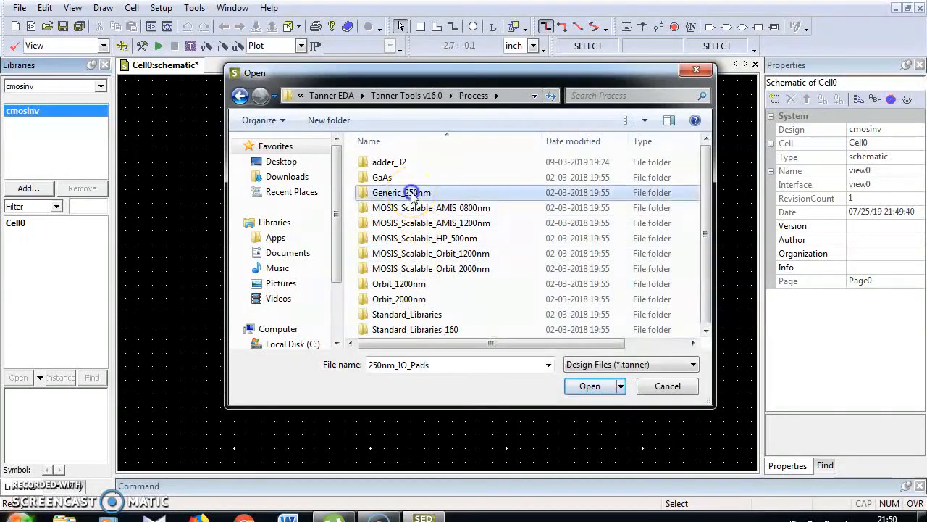
pyautogui.doubleClick(401, 192)
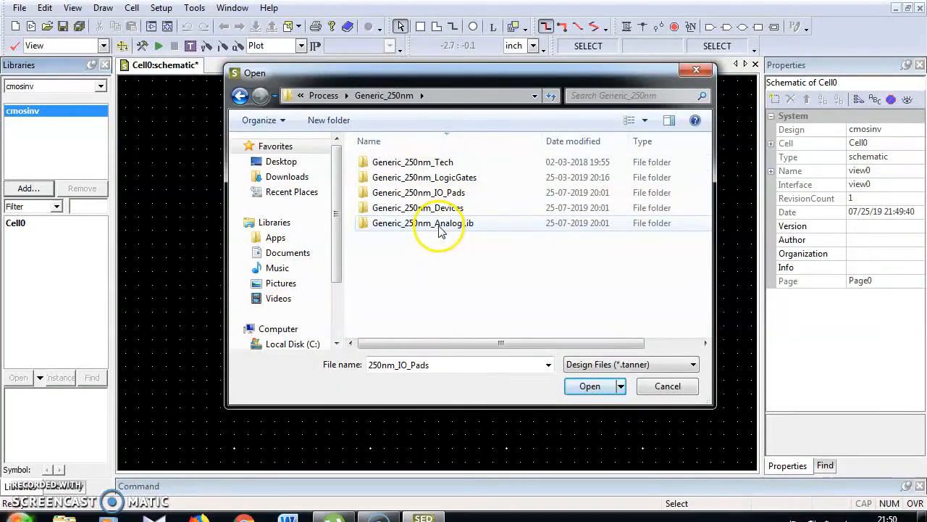
pyautogui.doubleClick(423, 223)
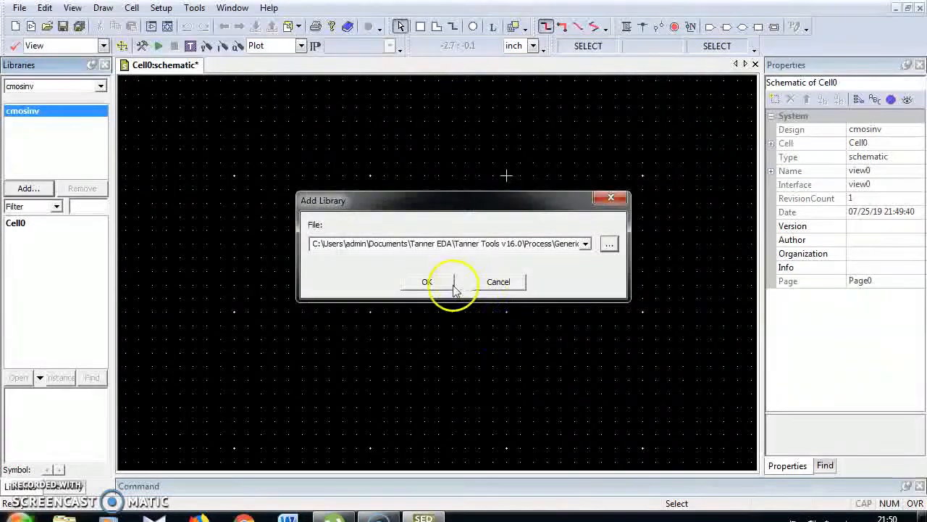
pyautogui.click(426, 282)
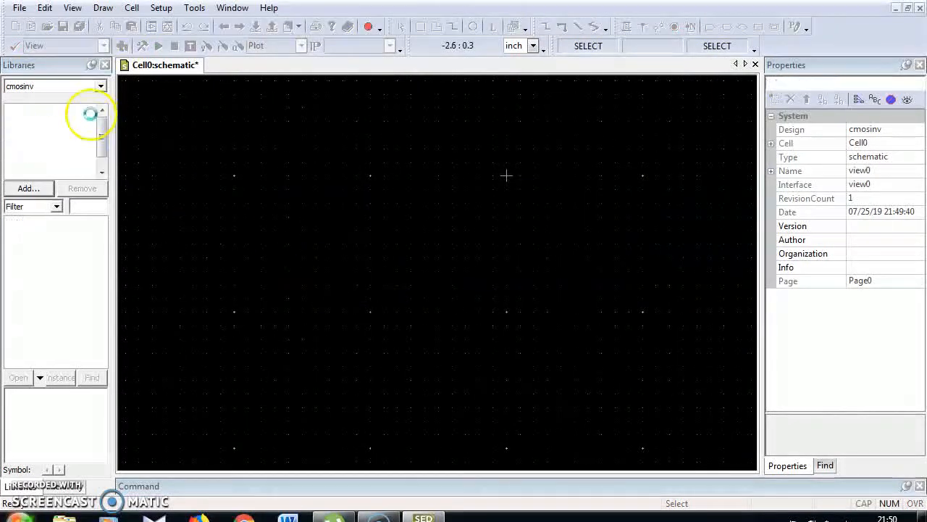
pyautogui.click(34, 134)
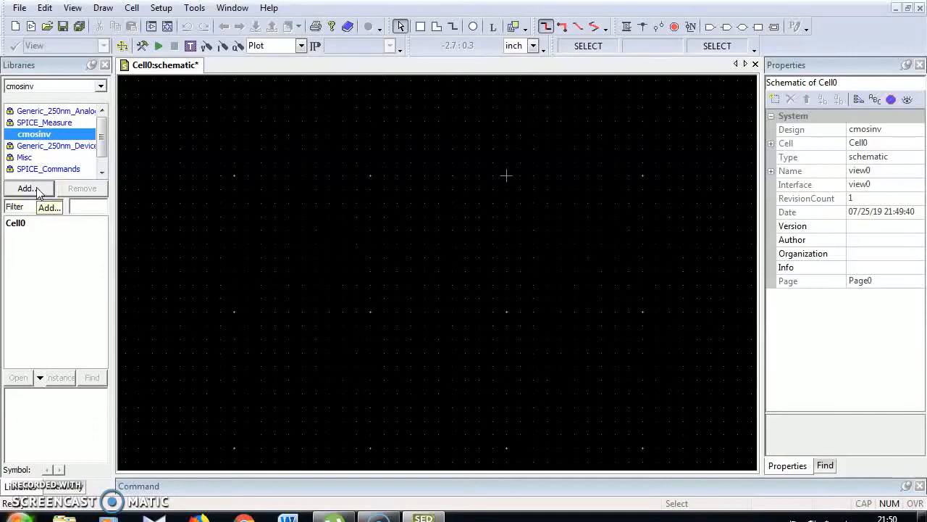
# Add the Devices library from Process\Generic_250nm to the cmosinv design
pyautogui.click(27, 188)
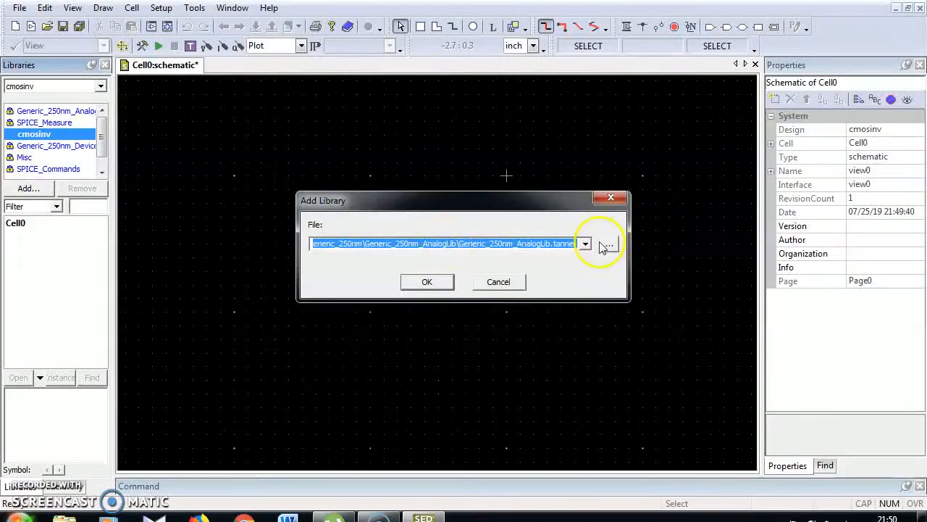
pyautogui.click(607, 244)
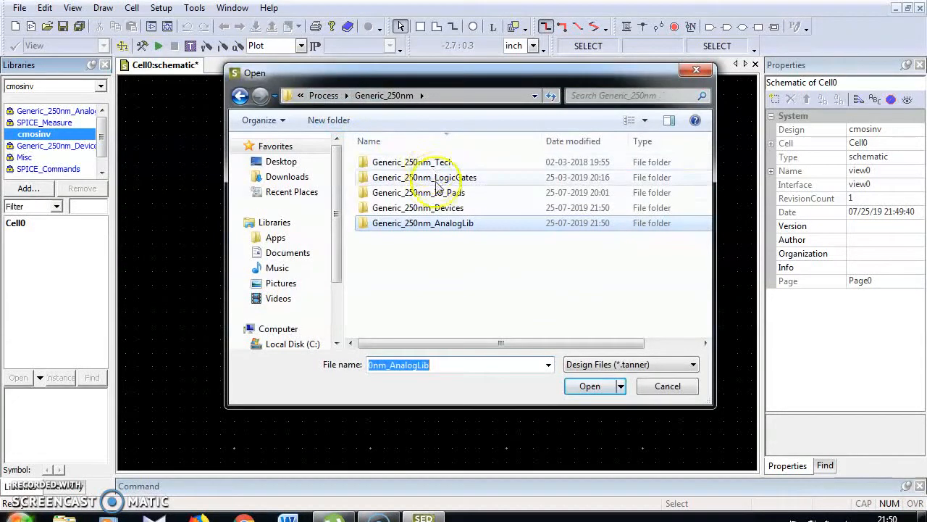
pyautogui.doubleClick(424, 177)
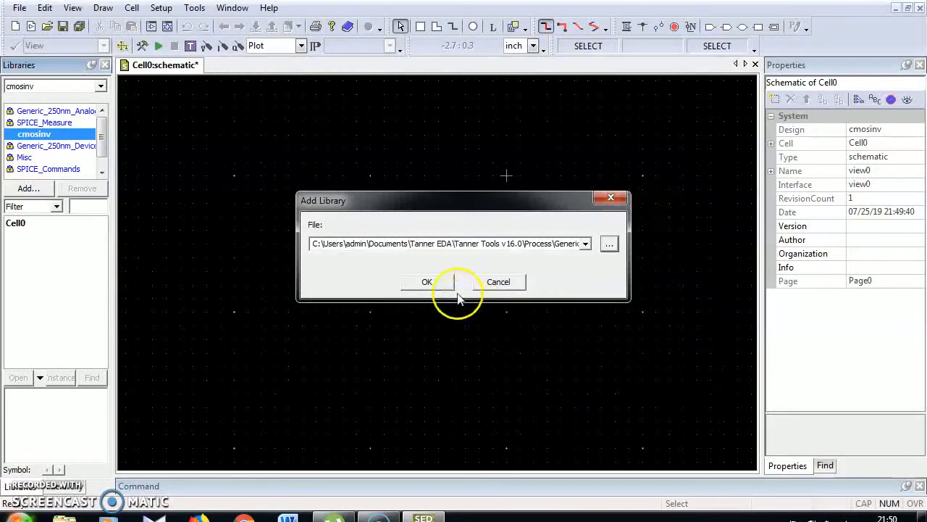
pyautogui.click(427, 282)
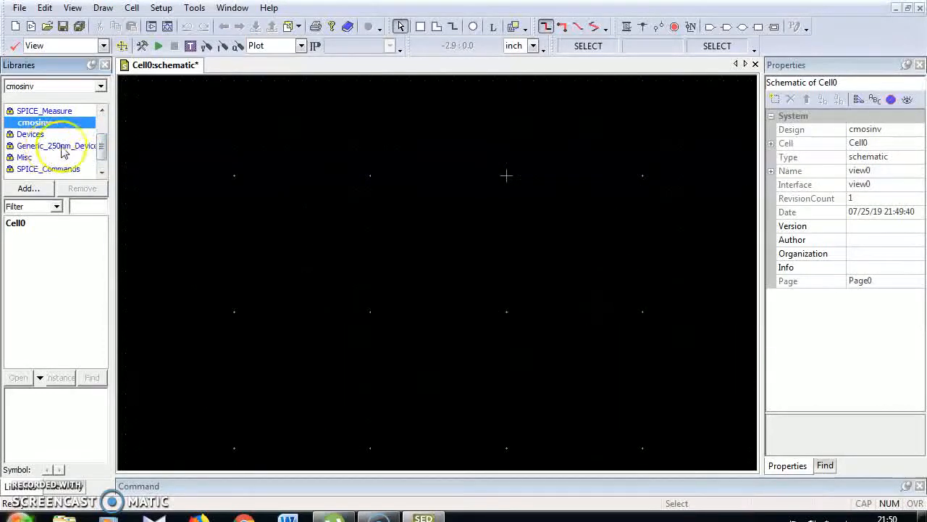
# Place PMOS_2_5v instance Mp1 from Generic_250nm_Devices onto the Cell0 schematic
pyautogui.click(54, 146)
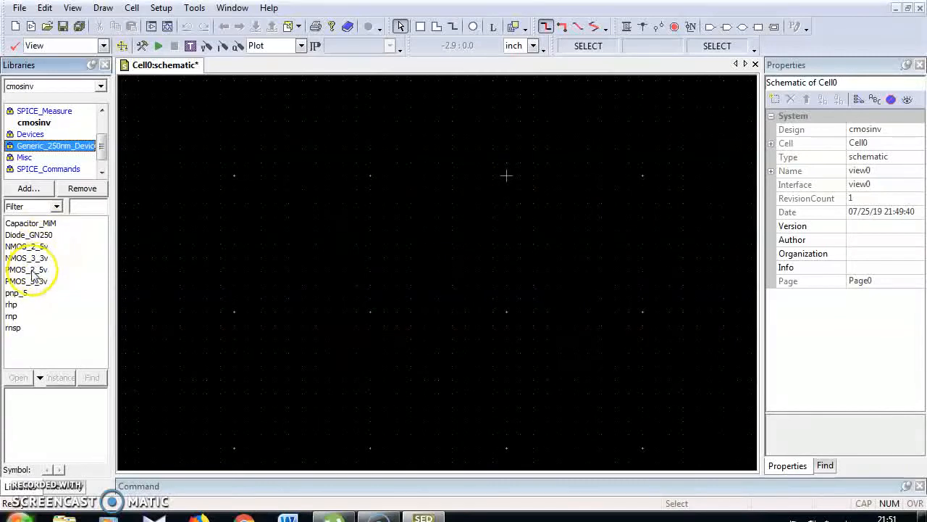
pyautogui.click(26, 270)
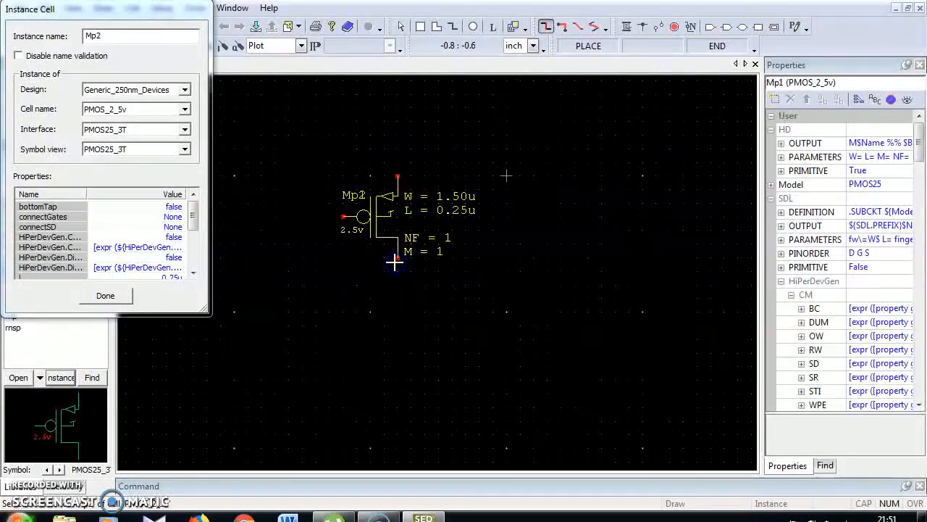
pyautogui.click(105, 296)
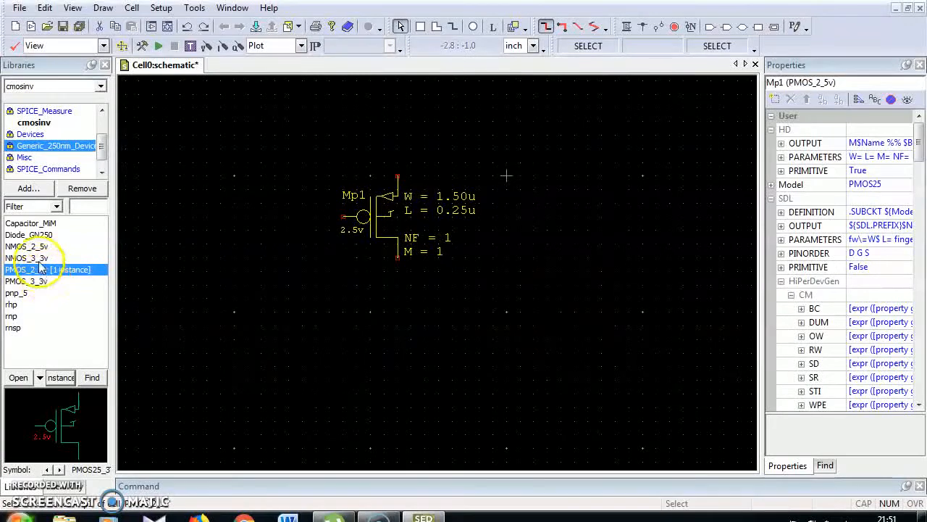
# Place an NMOS_2_5v instance Mn1 directly below Mp1
pyautogui.click(29, 247)
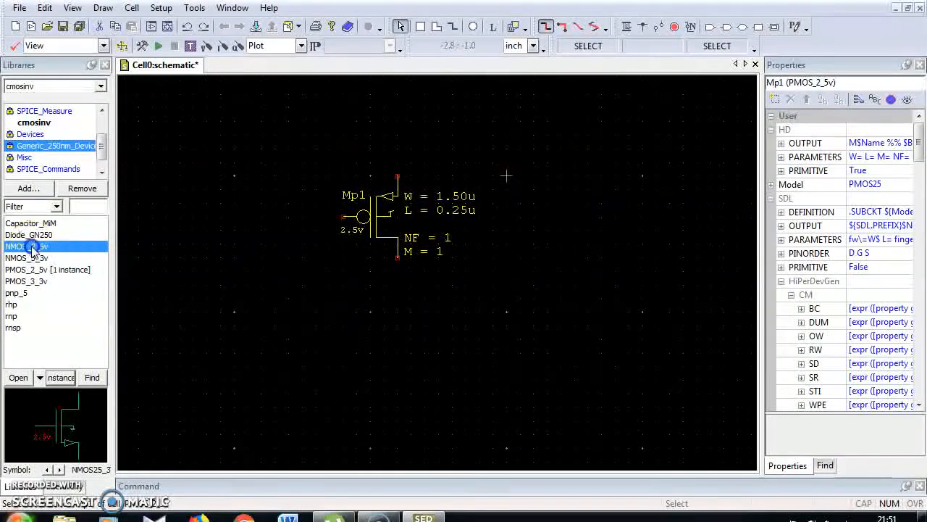
pyautogui.click(333, 355)
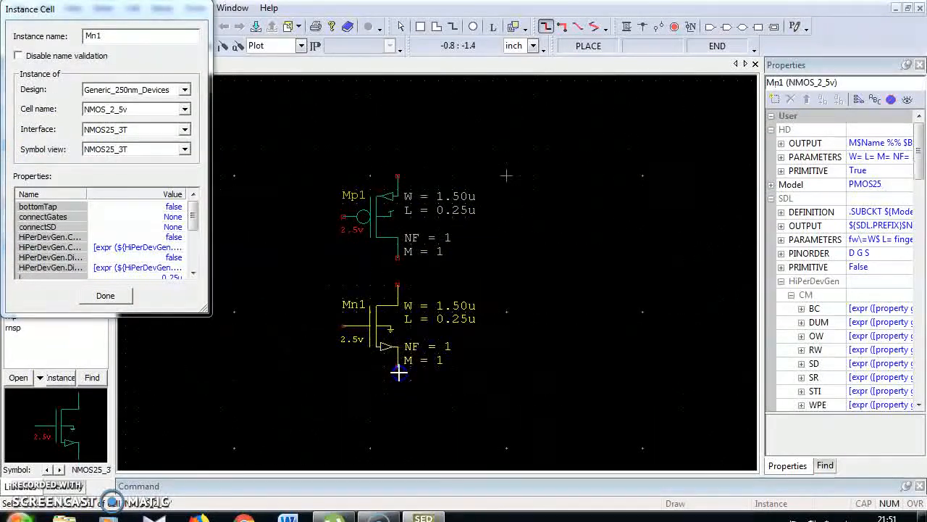
pyautogui.click(105, 295)
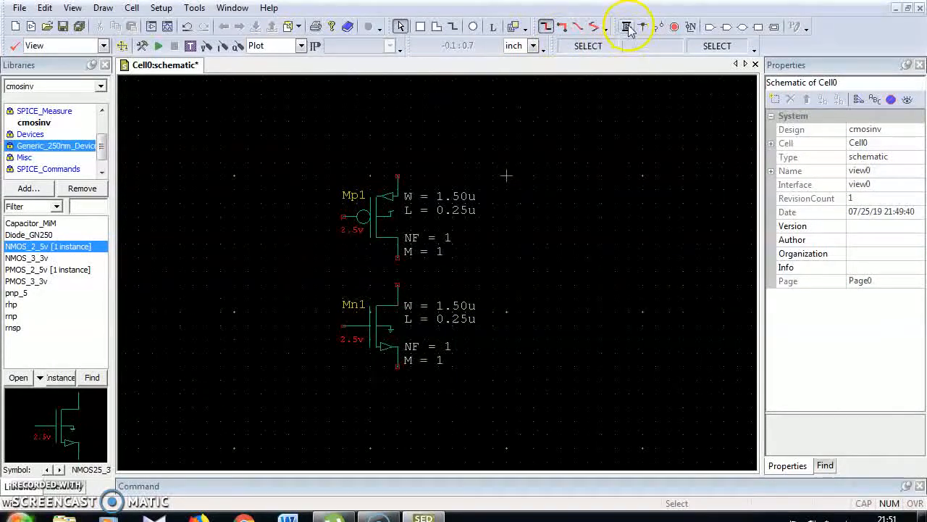
# Draw wires joining the Mp1 and Mn1 gates and linking their drains
pyautogui.click(627, 27)
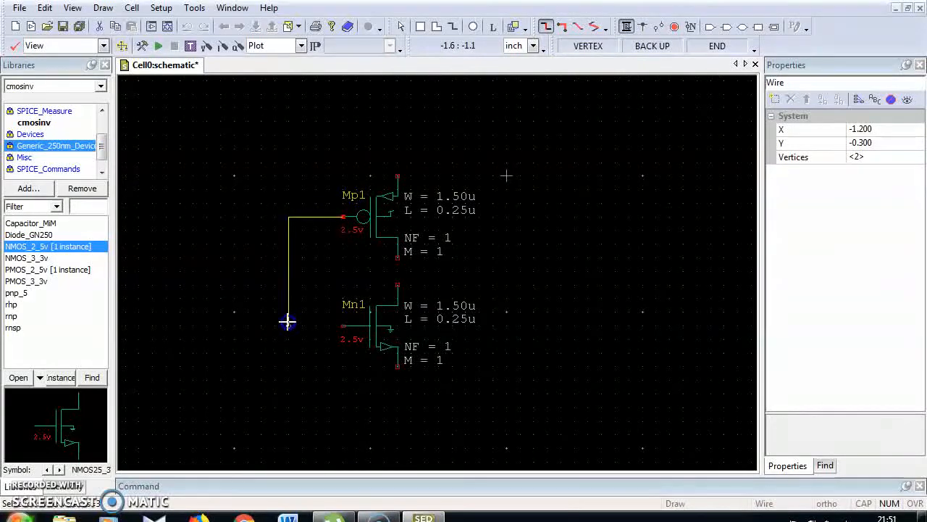
pyautogui.click(330, 328)
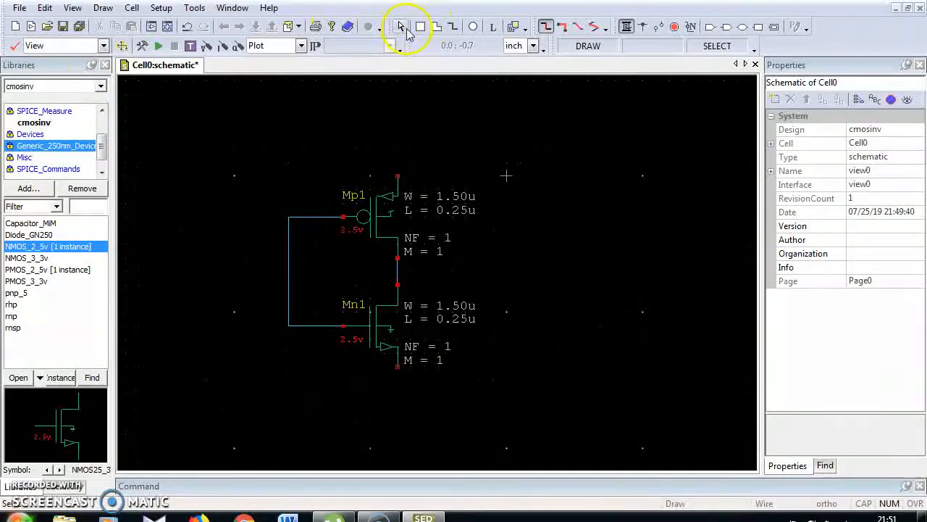
# Add grounded pulse source V2 at the gates, ground Mn1, and place source V1
pyautogui.click(400, 26)
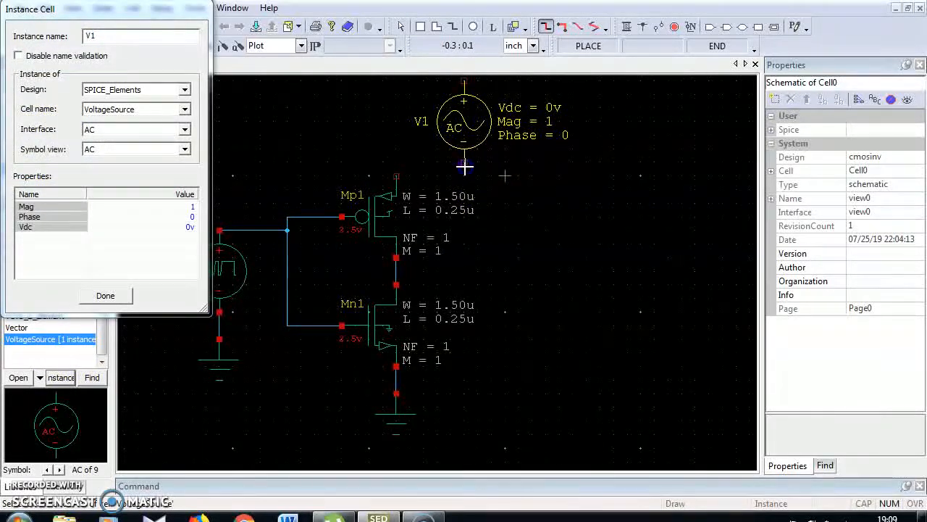
pyautogui.click(105, 295)
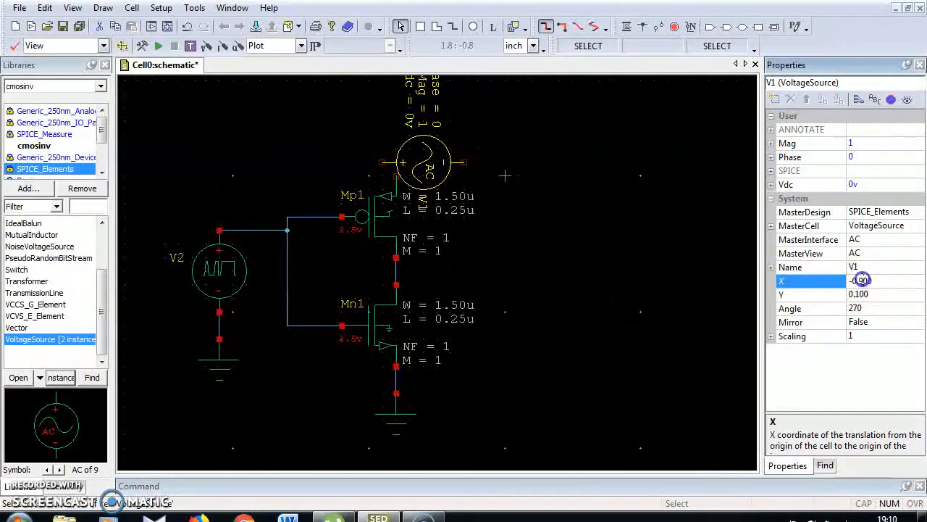
# Set V1's X coordinate to -0.300 and wire V1 to Mp1's source and ground
pyautogui.write('-0.300')
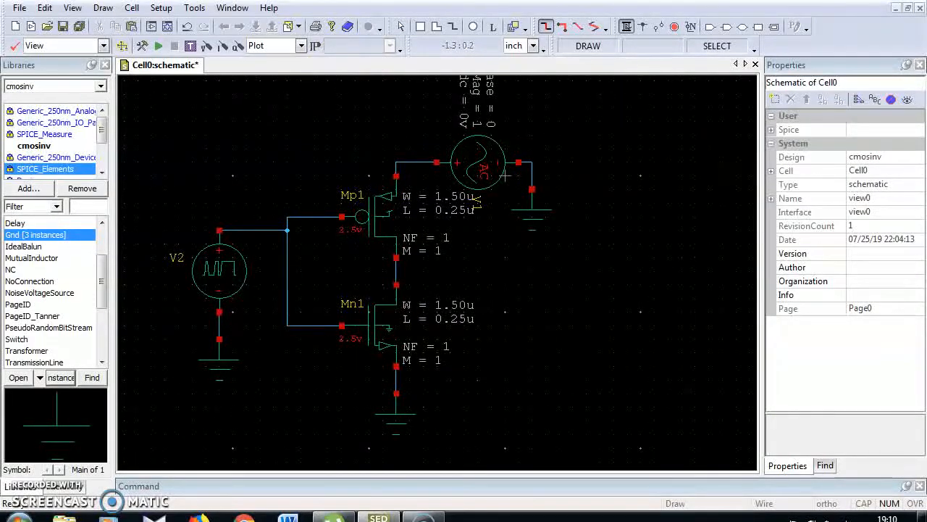
pyautogui.click(402, 27)
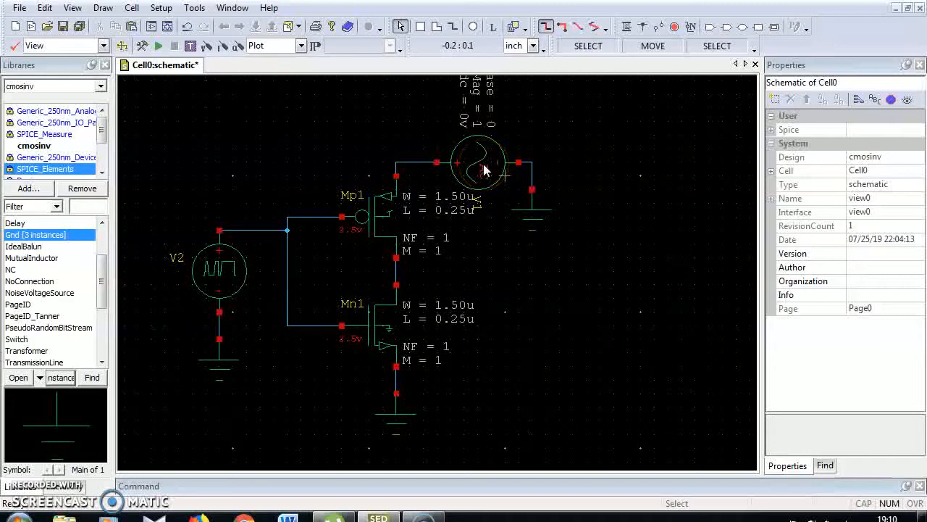
# Enter 2.5v as supply source V1's Vdc value in the Properties pane
pyautogui.click(478, 161)
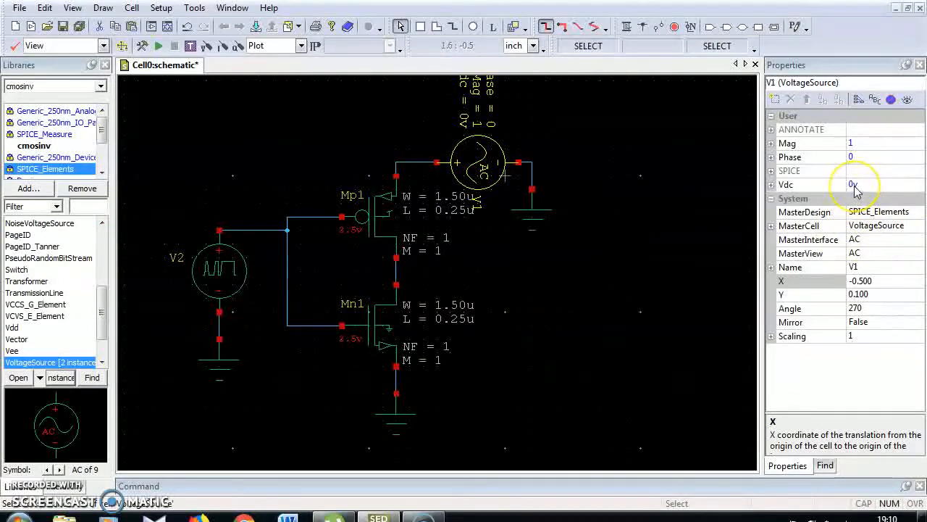
pyautogui.click(855, 185)
pyautogui.write('2.5')
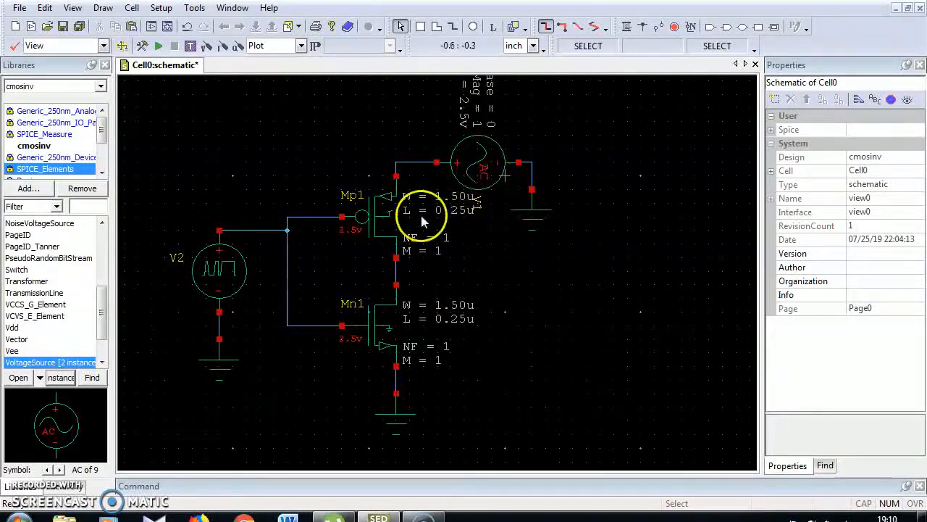
pyautogui.click(220, 272)
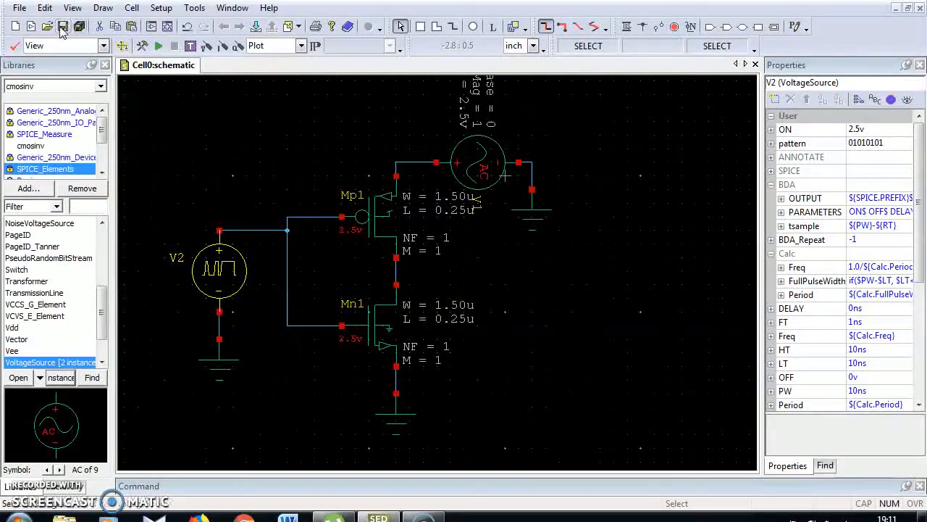
# Save the schematic and choose Generic_250nm.lib from Generic_250nm_Tech as the TT model library
pyautogui.click(141, 46)
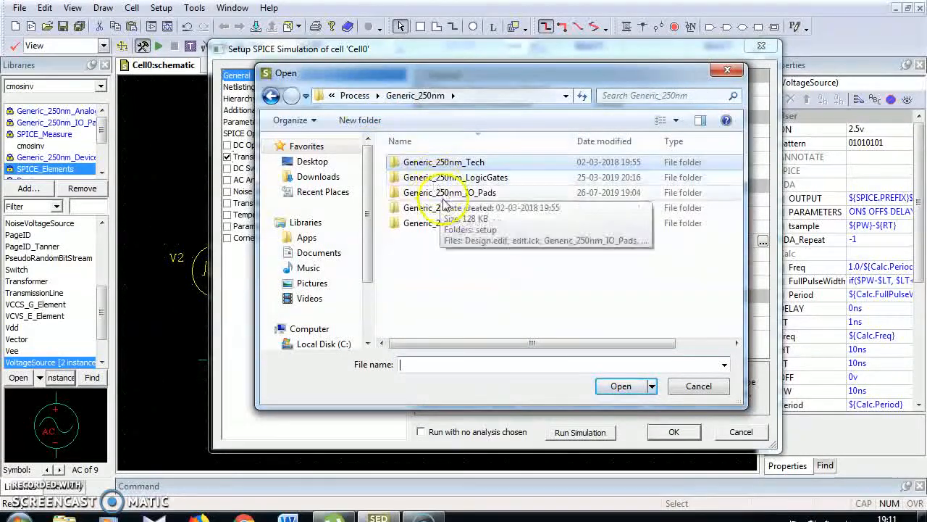
pyautogui.moveTo(443, 162)
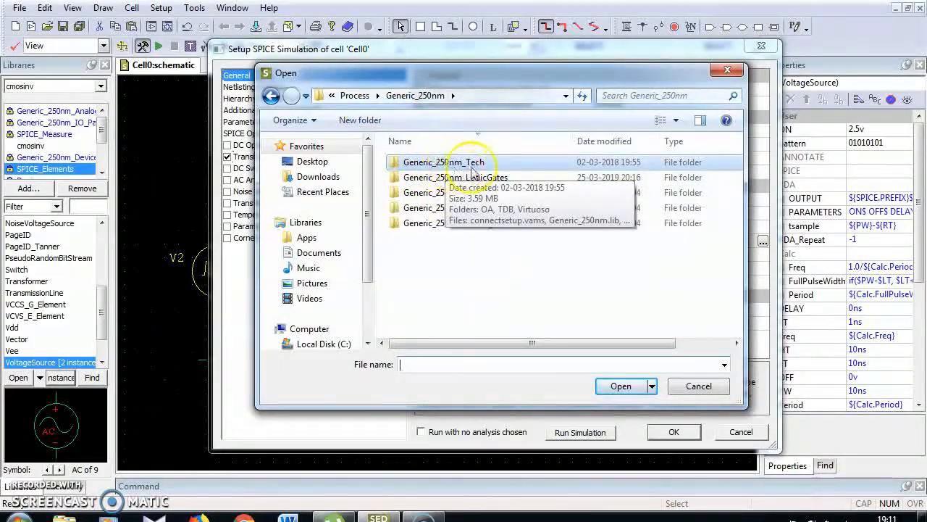
pyautogui.doubleClick(442, 162)
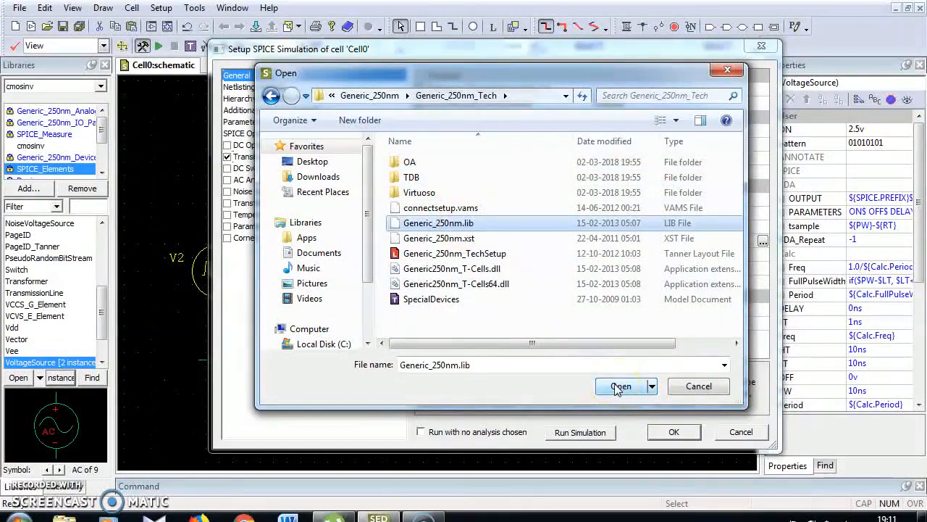
pyautogui.click(621, 386)
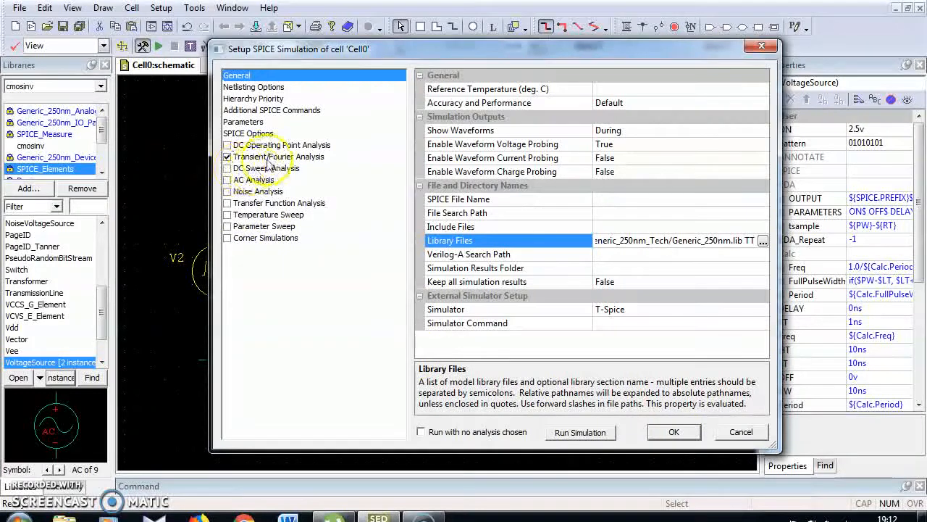
# Open the Transient/Fourier Analysis settings, showing 100 ns stop time and 1 ns maximum step
pyautogui.click(278, 157)
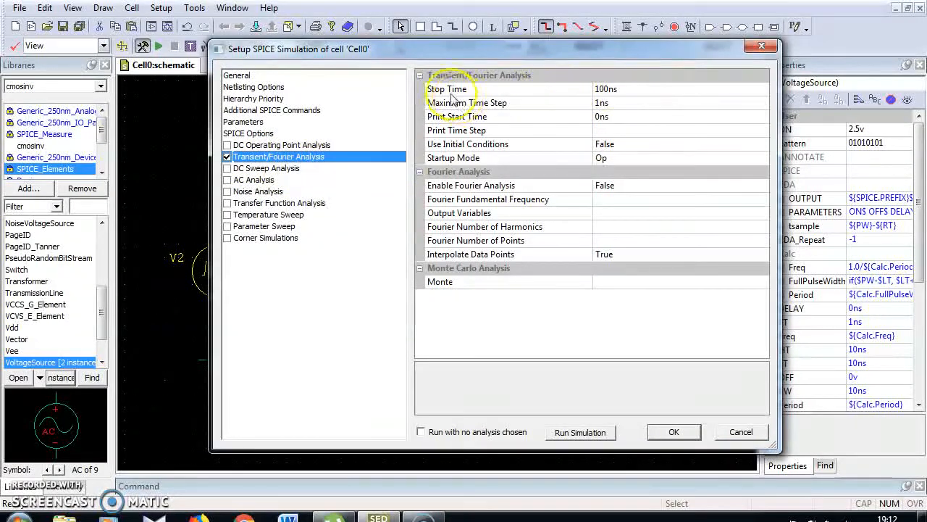
pyautogui.moveTo(511, 132)
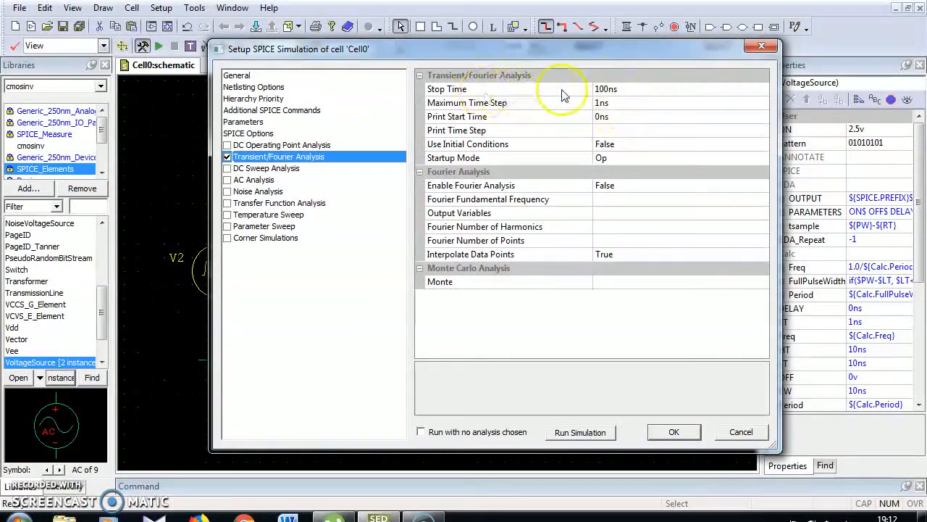
pyautogui.moveTo(269, 127)
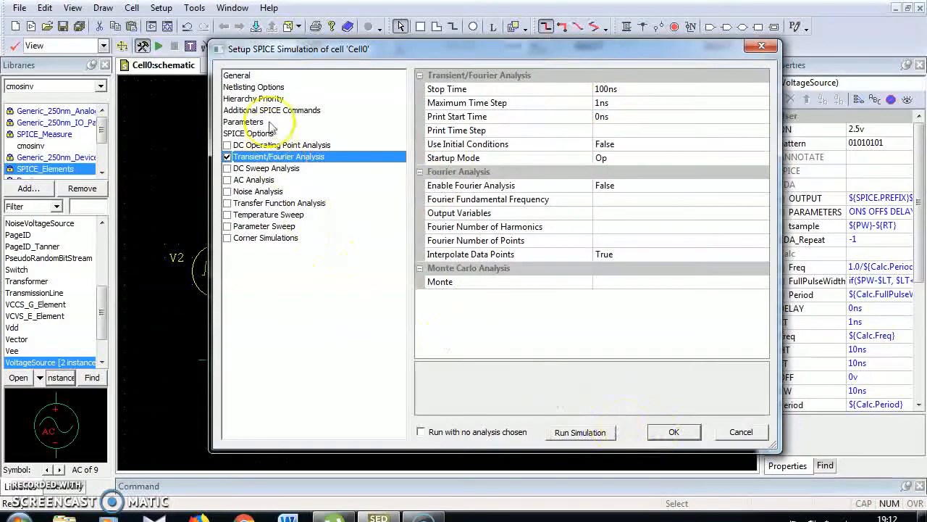
pyautogui.moveTo(286, 75)
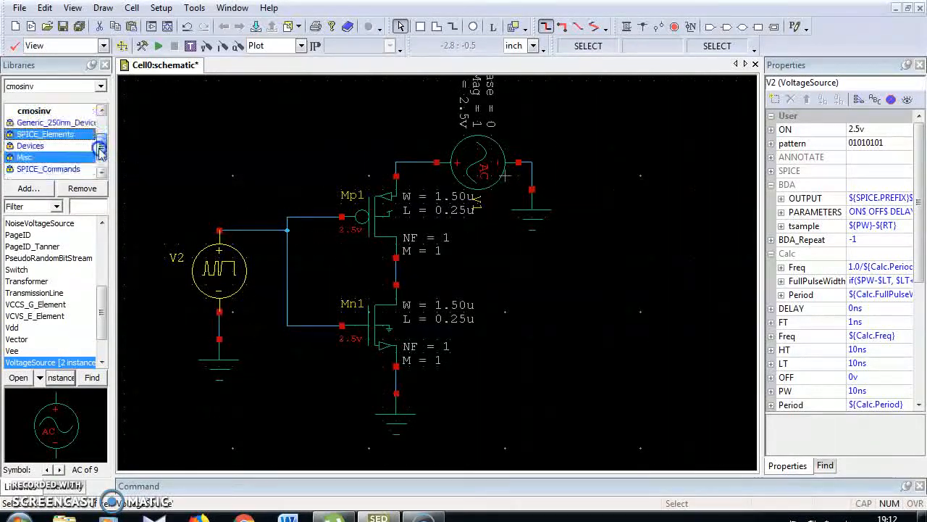
# Place PrintVoltage probes from SPICE_Commands on the inverter's input wire and output node
pyautogui.click(48, 168)
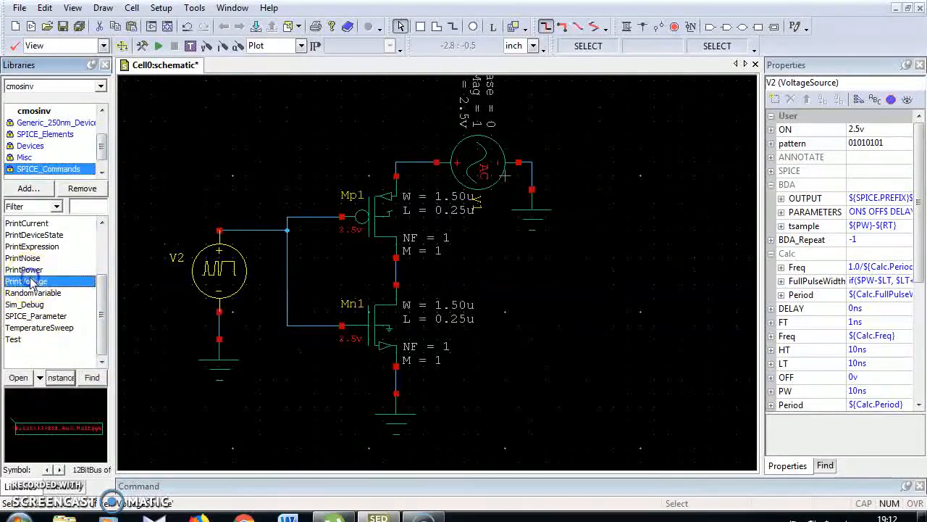
pyautogui.doubleClick(26, 281)
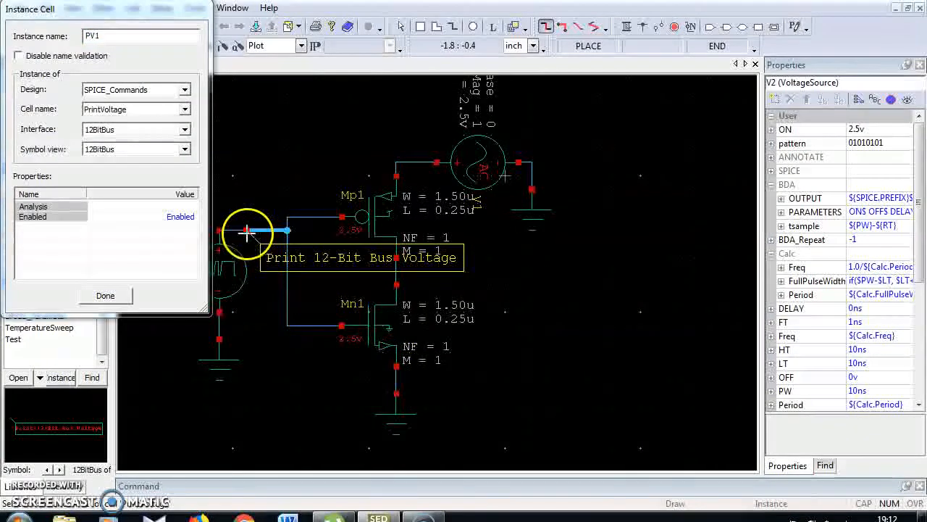
pyautogui.click(437, 285)
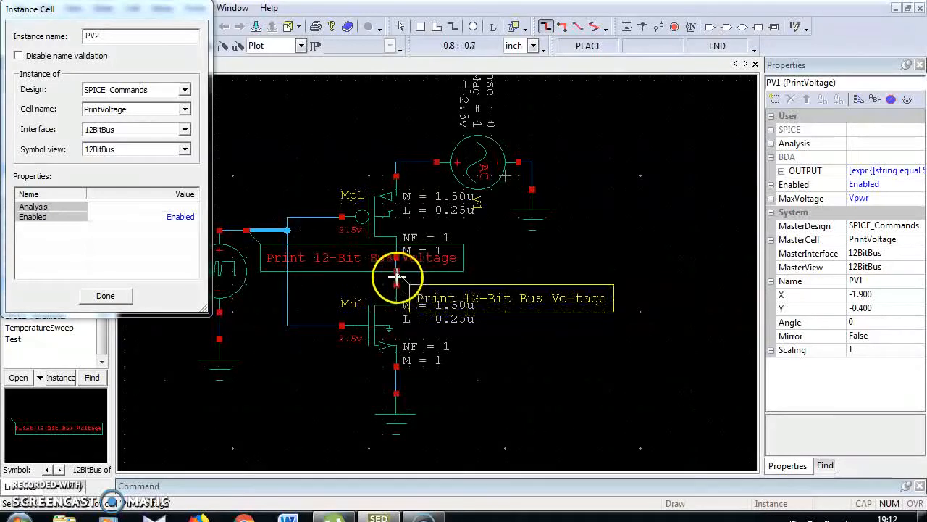
pyautogui.click(105, 295)
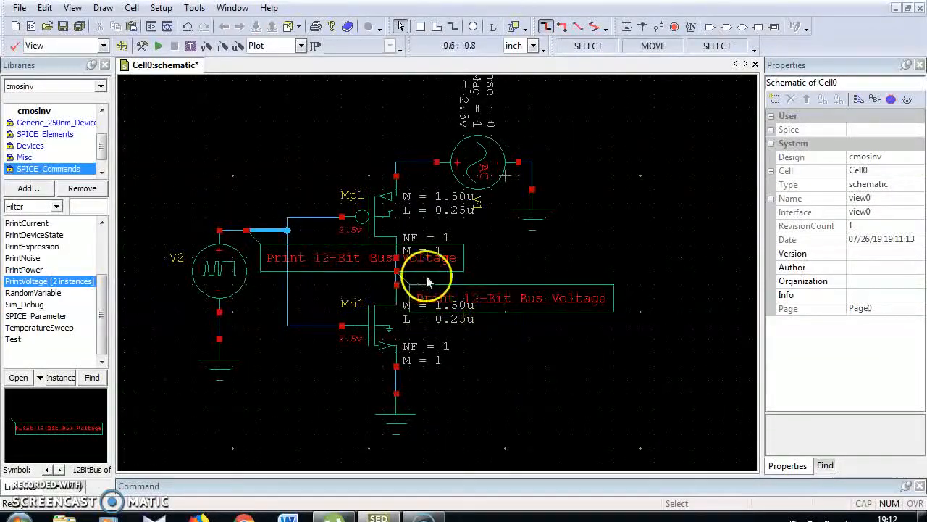
pyautogui.moveTo(363, 264)
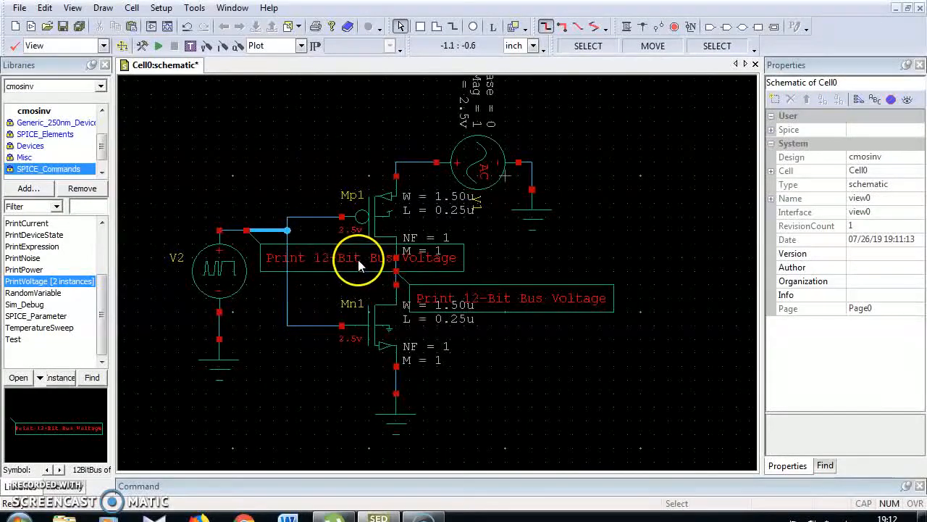
# Set the probes to single voltage prints and launch the simulation
pyautogui.click(361, 257)
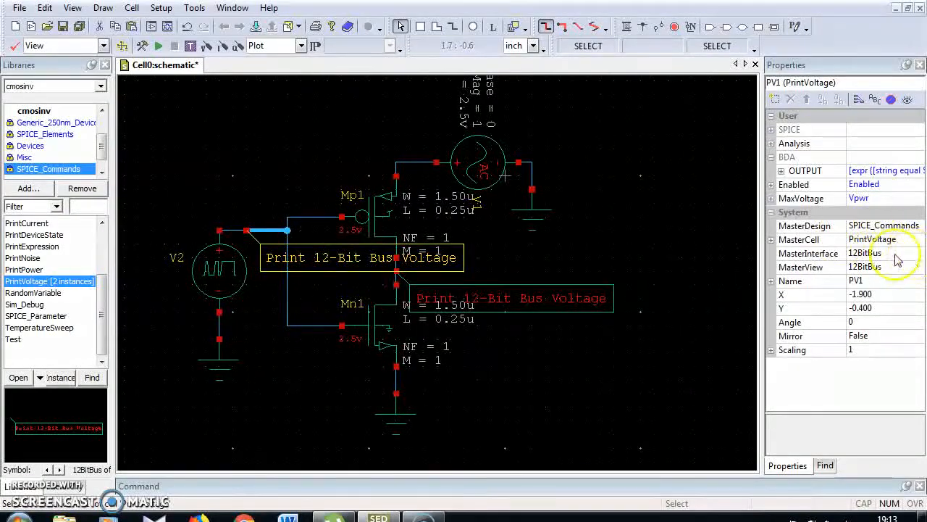
pyautogui.click(919, 253)
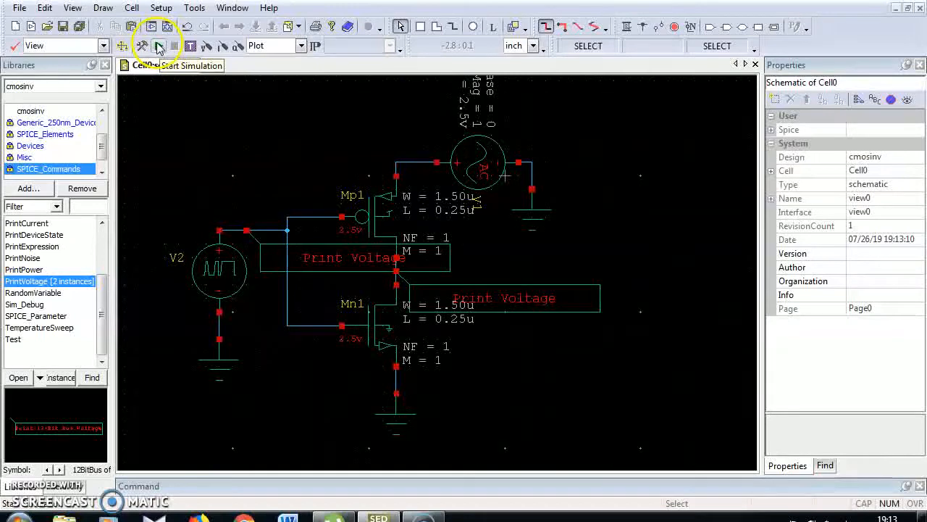
pyautogui.click(158, 46)
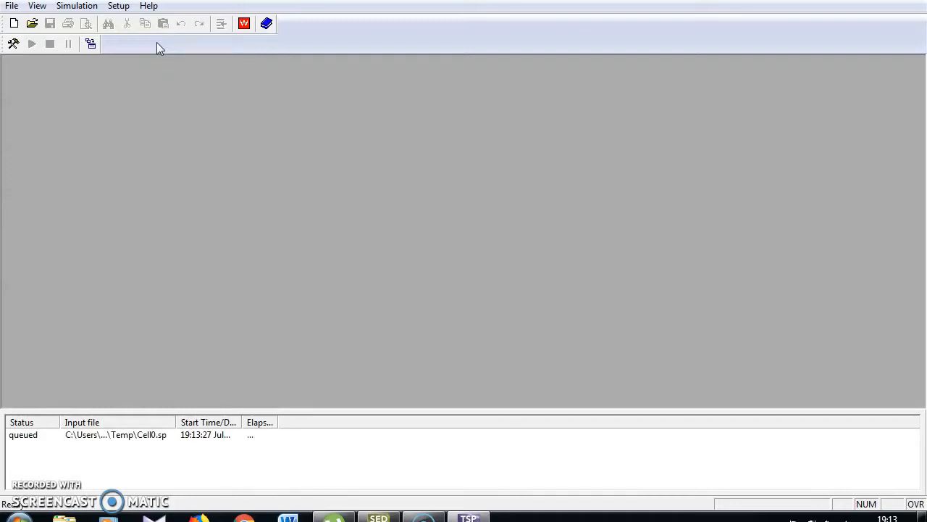
# Run the queued Cell0.sp transient simulation in T-Spice to completion
pyautogui.click(32, 44)
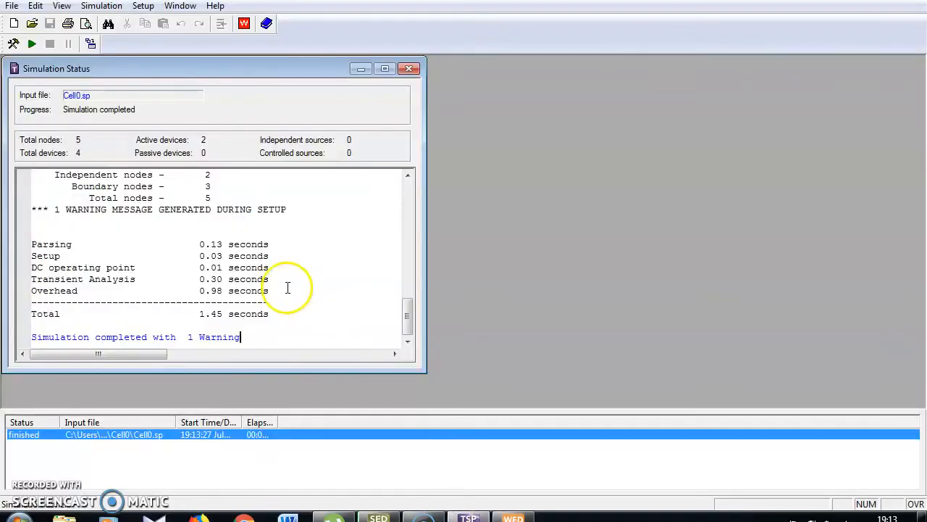
pyautogui.moveTo(203, 250)
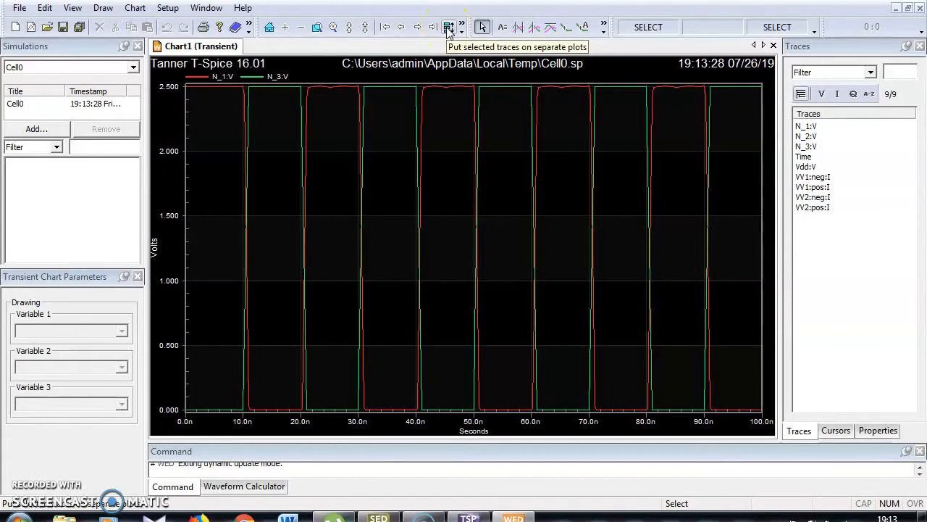
# Split the N_1 input and N_3 output traces onto separate W-Edit plots
pyautogui.click(448, 27)
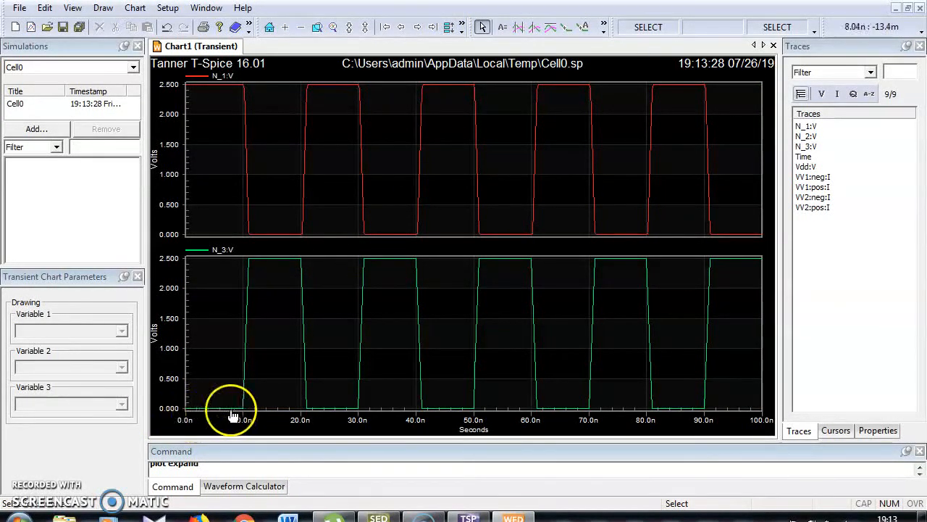
pyautogui.moveTo(243, 181)
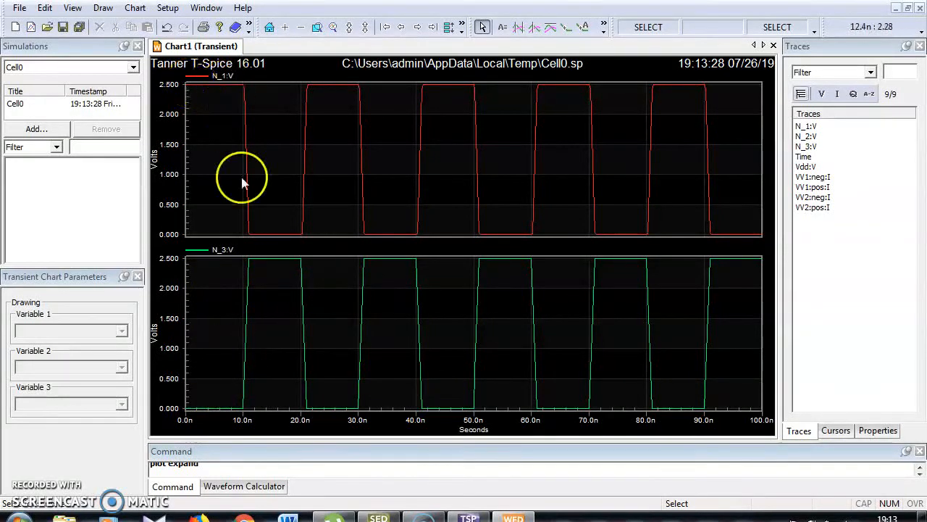
pyautogui.moveTo(492, 183)
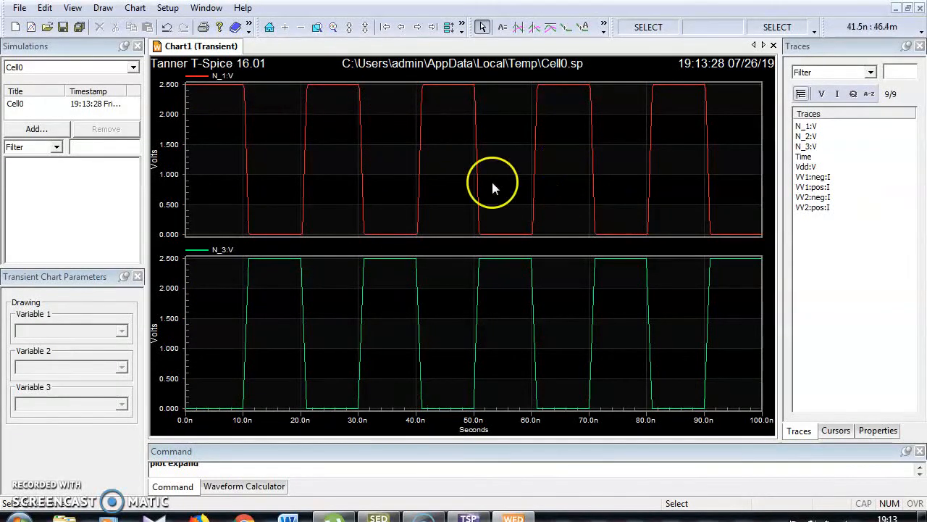
pyautogui.moveTo(449, 315)
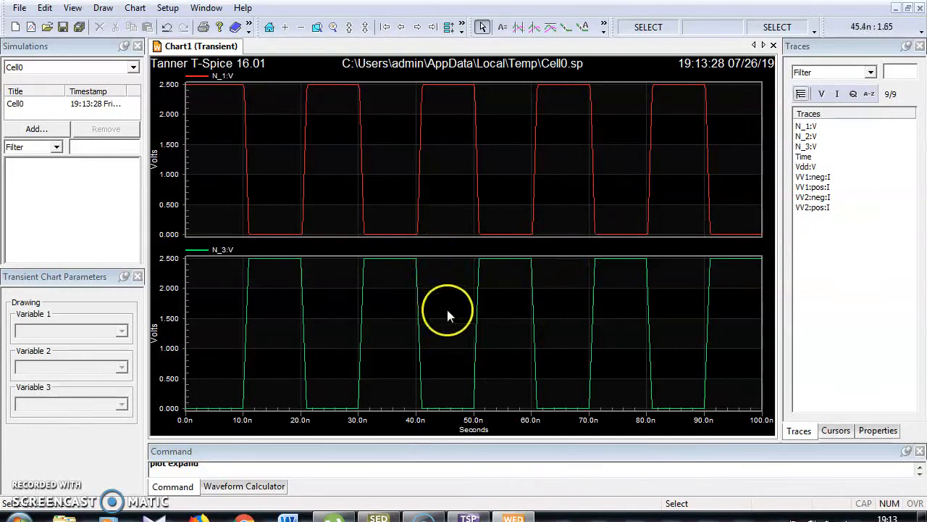